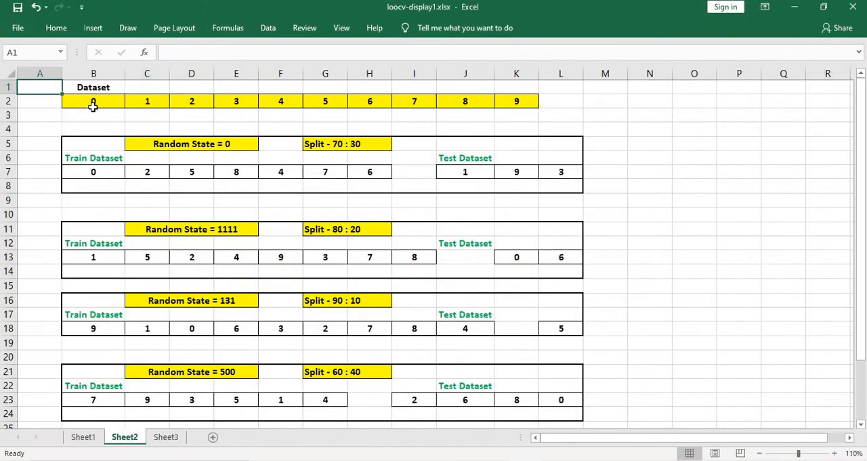
- Highlight the first Random State 0 split: its training values and the test values 1, 9 and 3
left_click(561, 101)
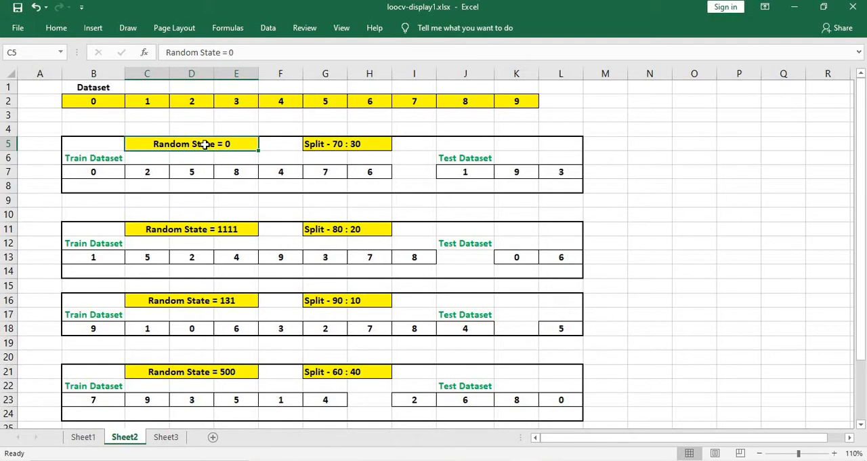
left_click(280, 129)
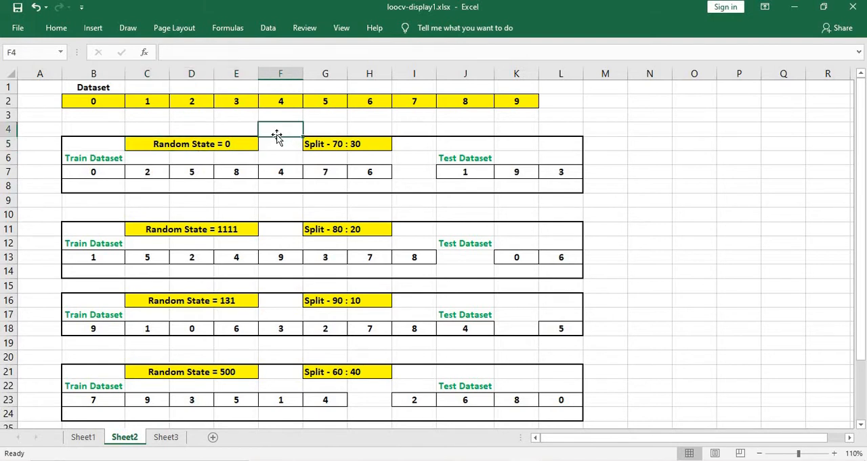
left_click_drag(92, 170, 369, 171)
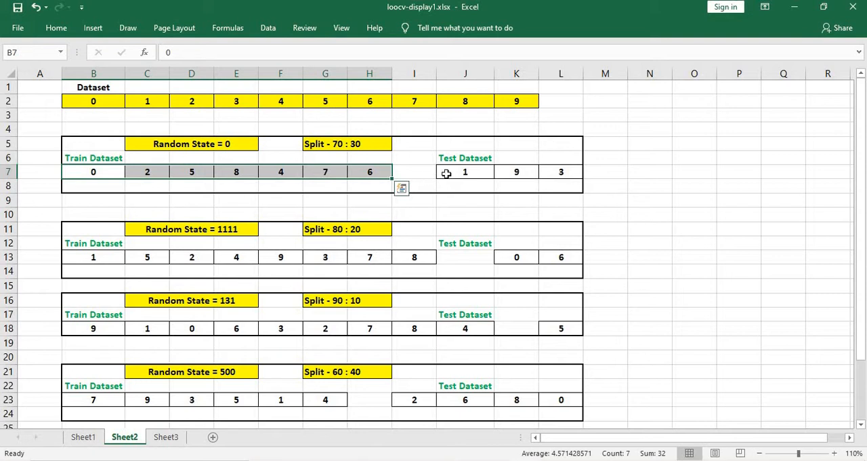
left_click(464, 171)
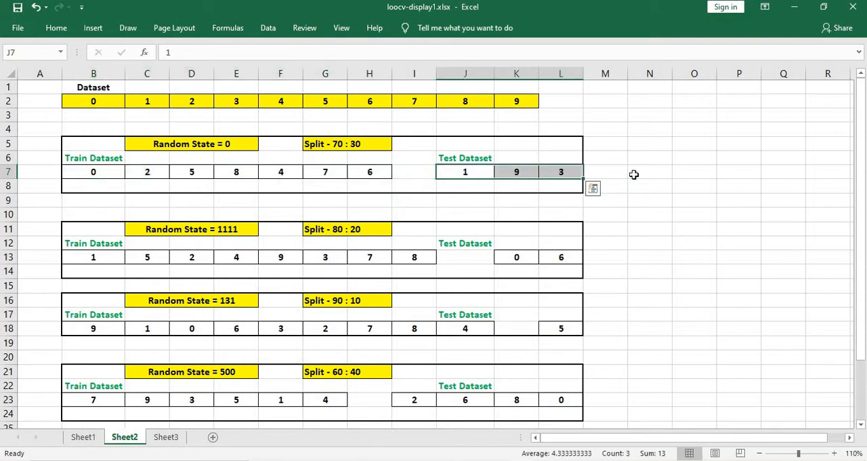
left_click(649, 171)
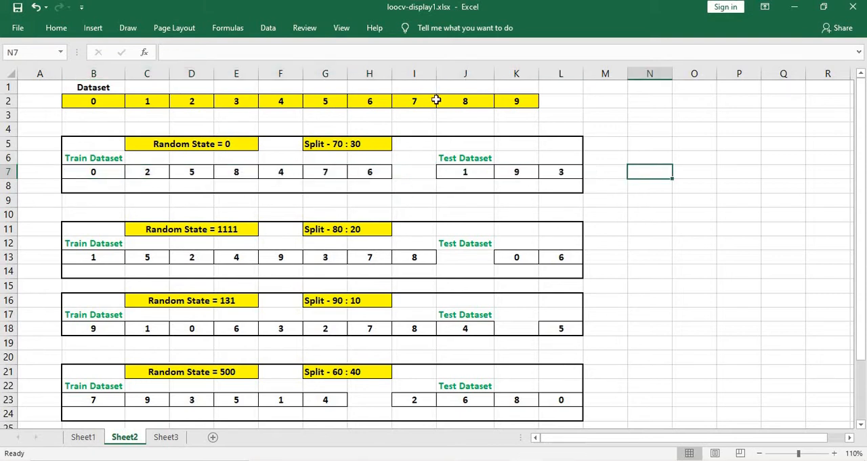
mouse_move(160, 182)
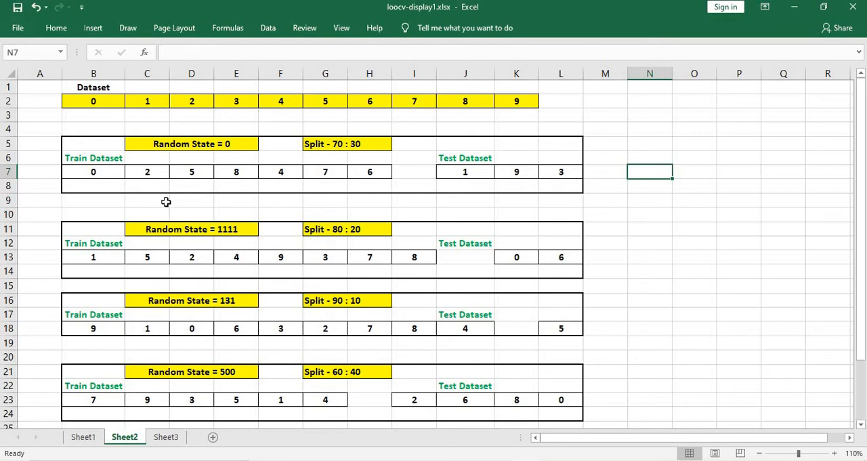
mouse_move(346, 235)
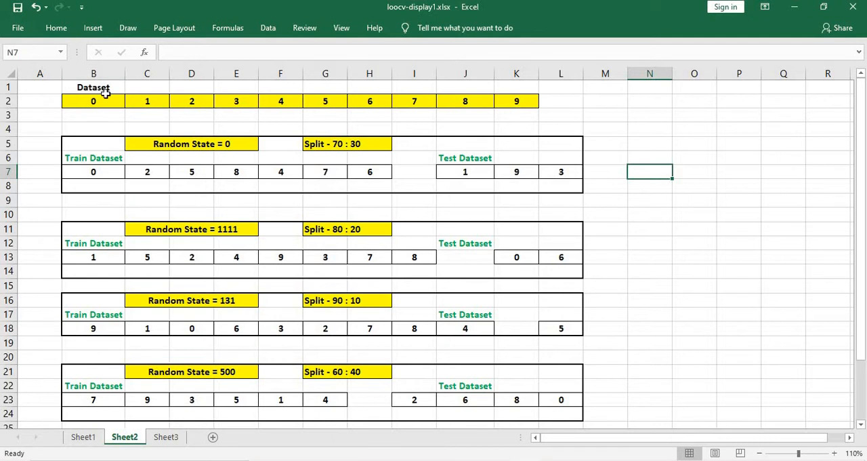
- Point out dataset values 8 and 9, then on Sheet1 highlight the original dataset and sample 0
left_click_drag(464, 101, 516, 100)
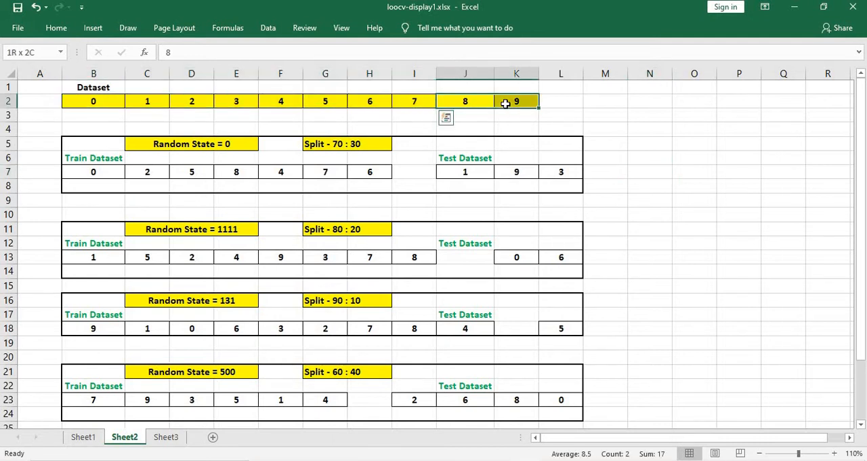
left_click(560, 114)
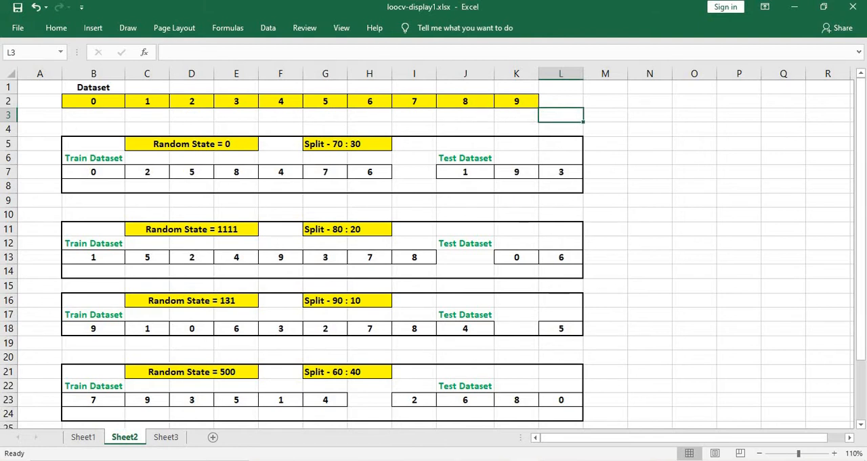
mouse_move(229, 113)
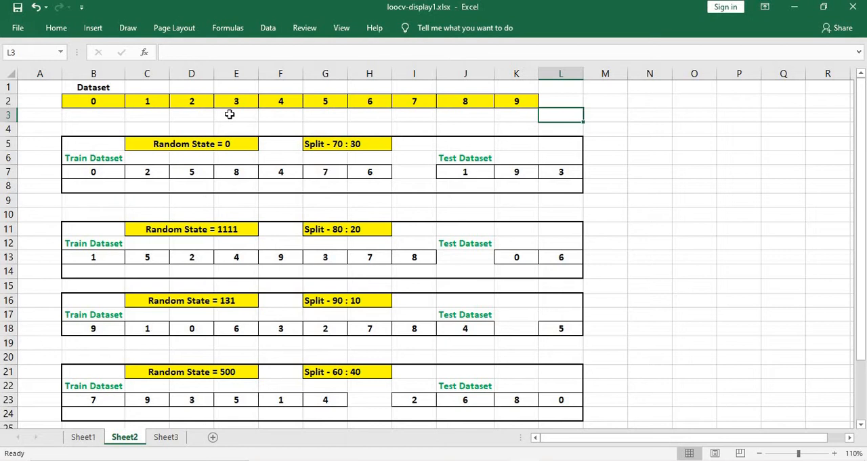
mouse_move(539, 317)
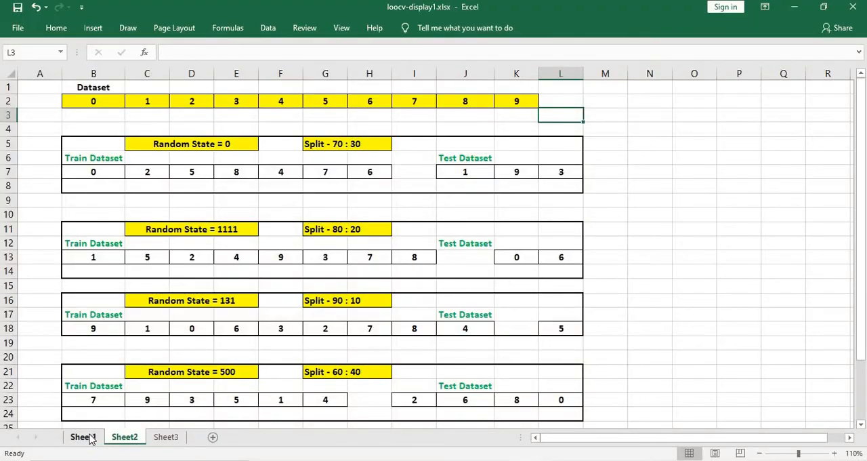
left_click(83, 437)
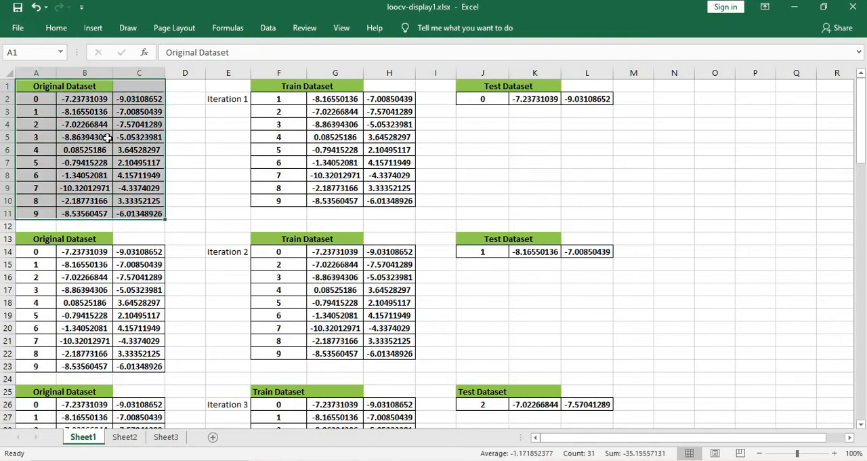
left_click(84, 98)
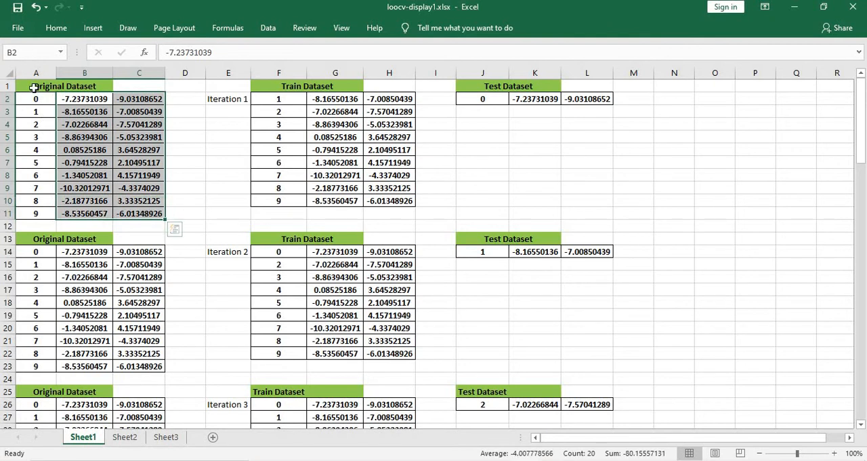
left_click_drag(35, 97, 35, 213)
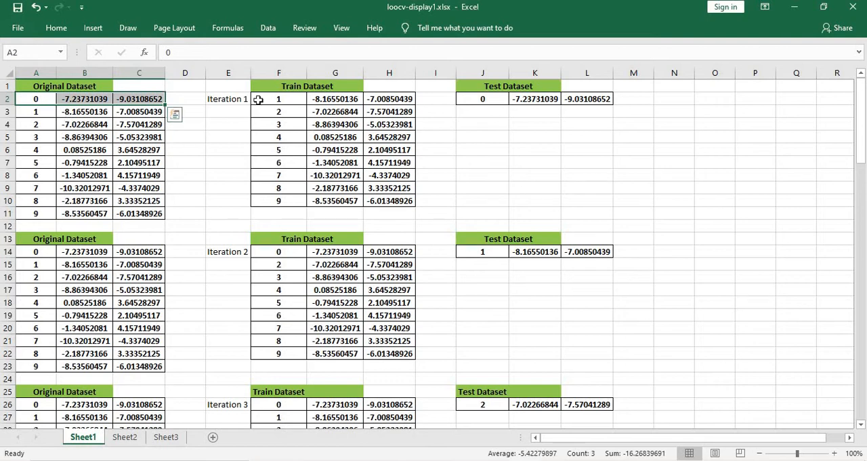
scroll("down", 3)
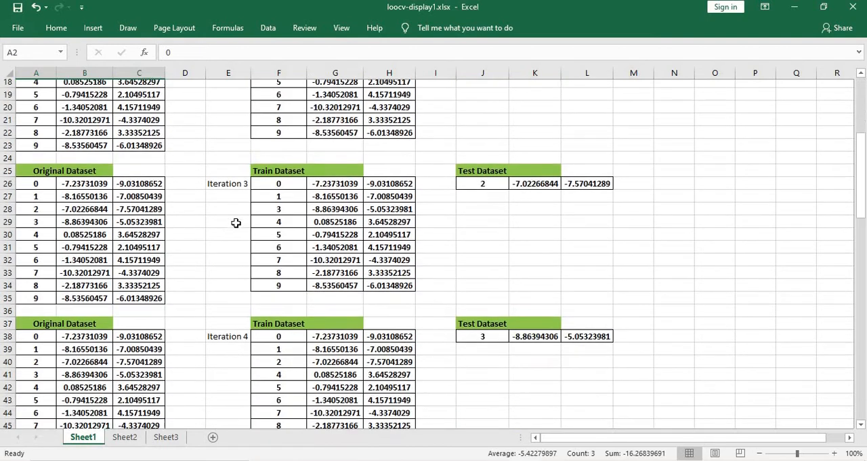
scroll("up", 3)
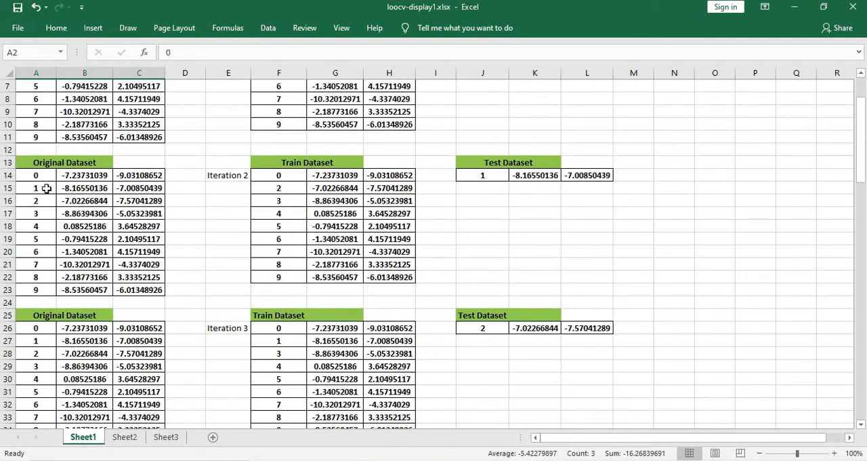
left_click(35, 186)
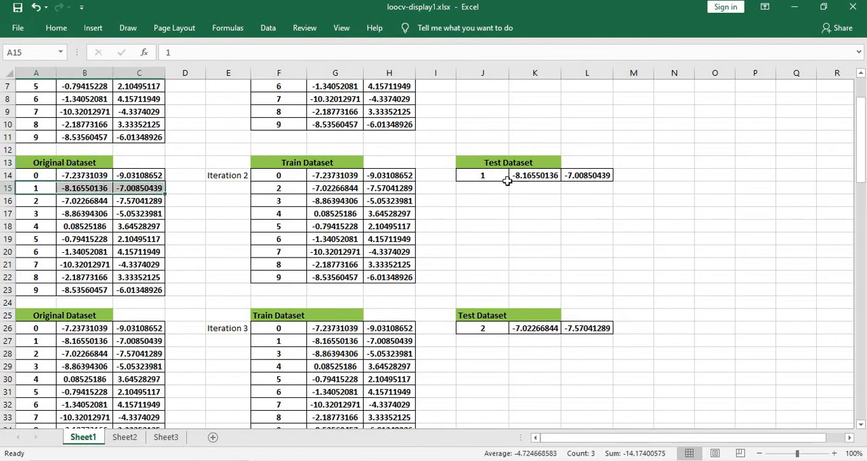
left_click(482, 175)
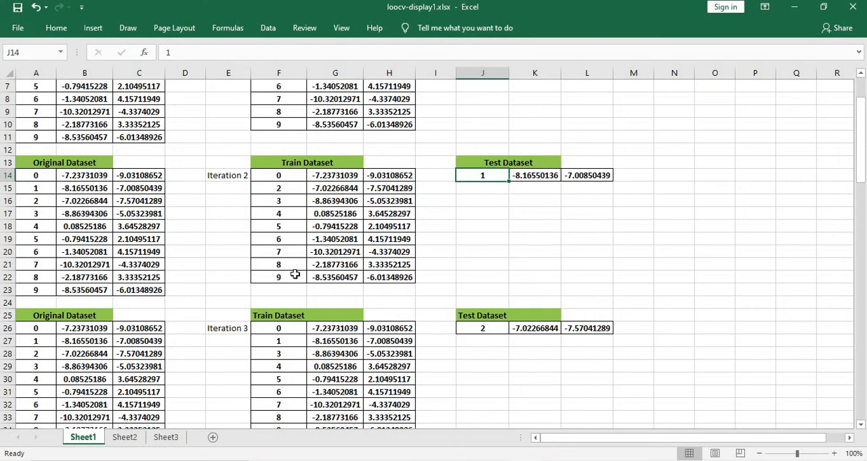
scroll("down", 3)
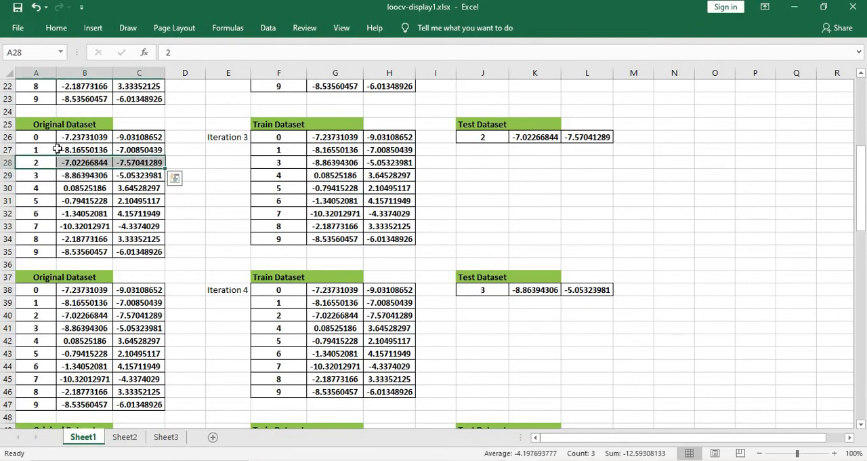
mouse_move(204, 257)
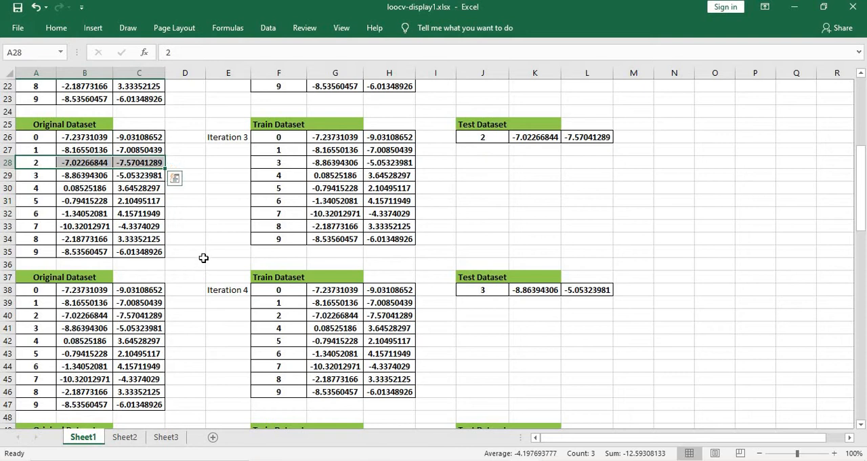
scroll("down", 3)
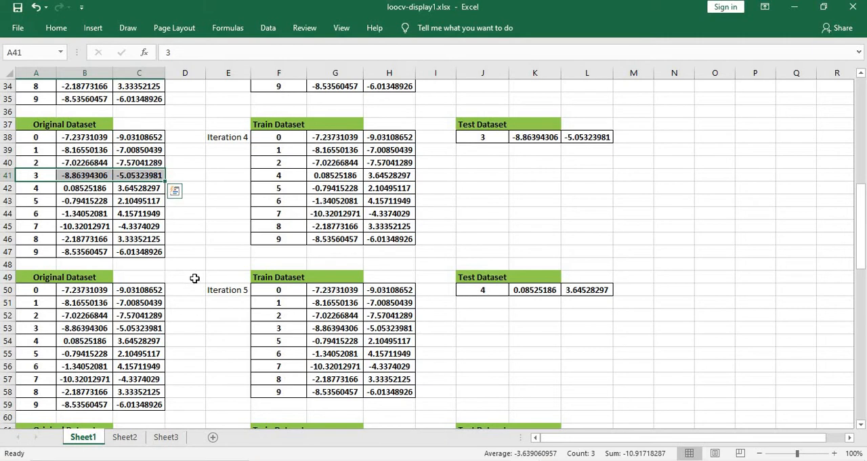
scroll("down", 3)
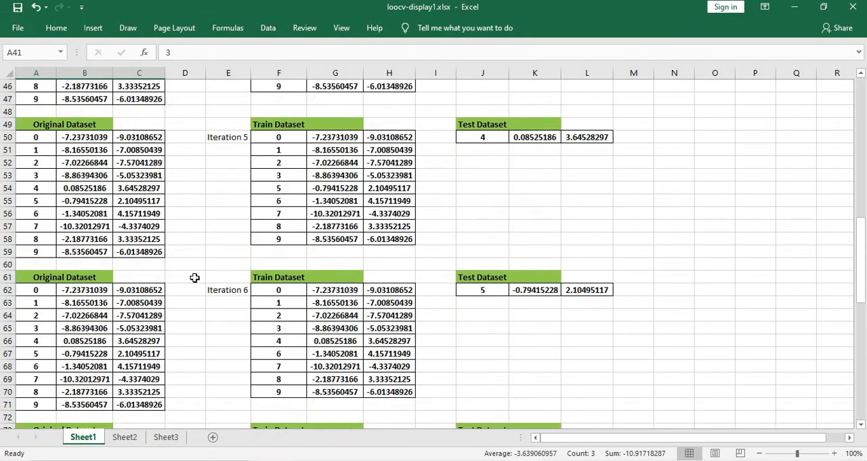
scroll("down", 3)
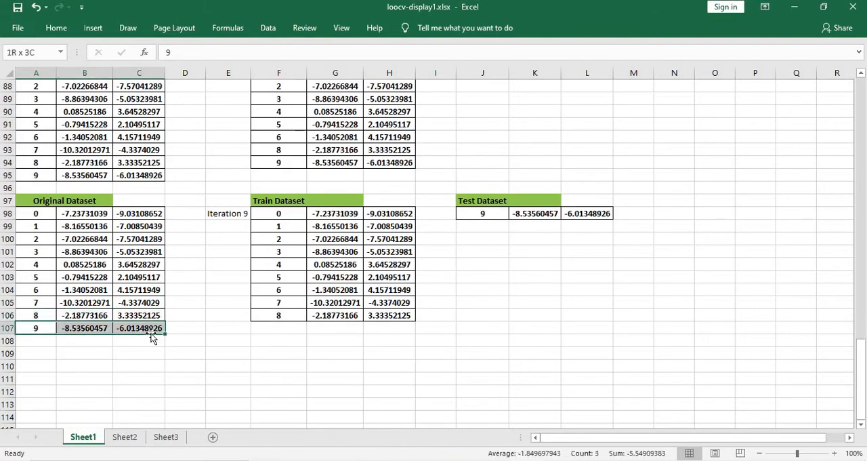
left_click(279, 201)
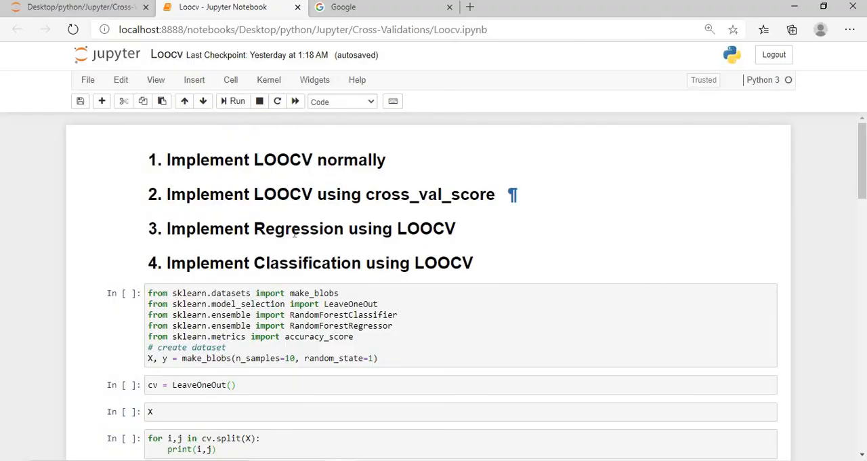
mouse_move(363, 245)
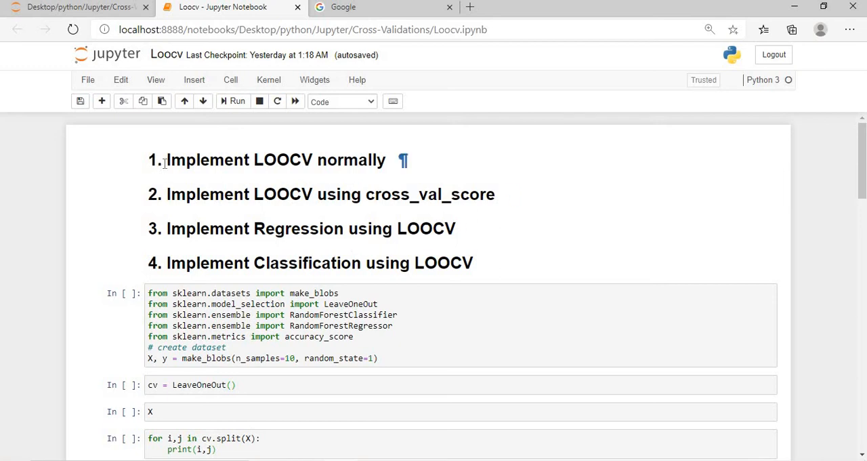
- Highlight the four planned LOOCV task headings and select the imports and make_blobs cell
left_click_drag(167, 159, 468, 195)
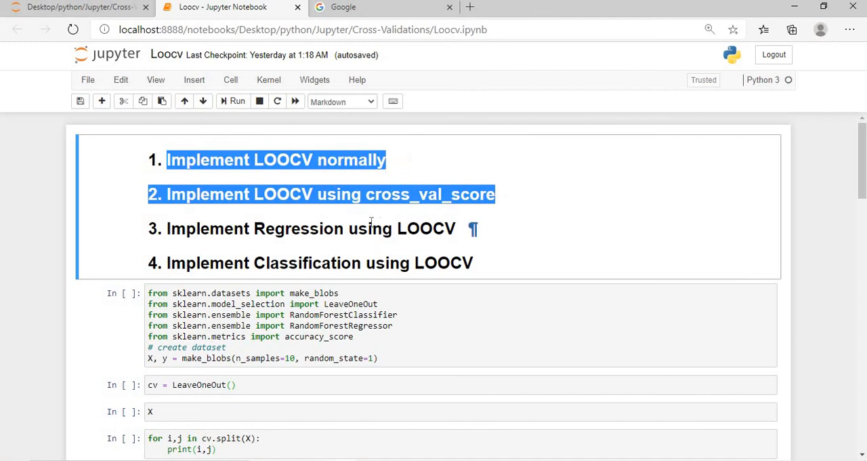
mouse_move(271, 246)
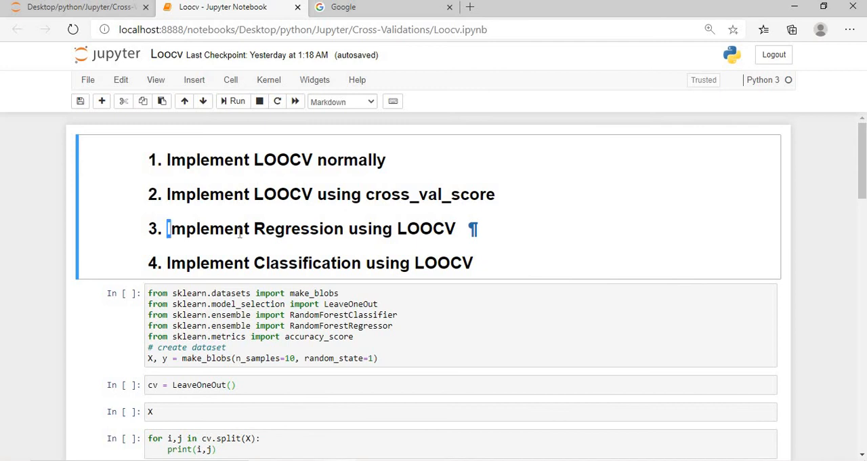
left_click_drag(168, 228, 468, 263)
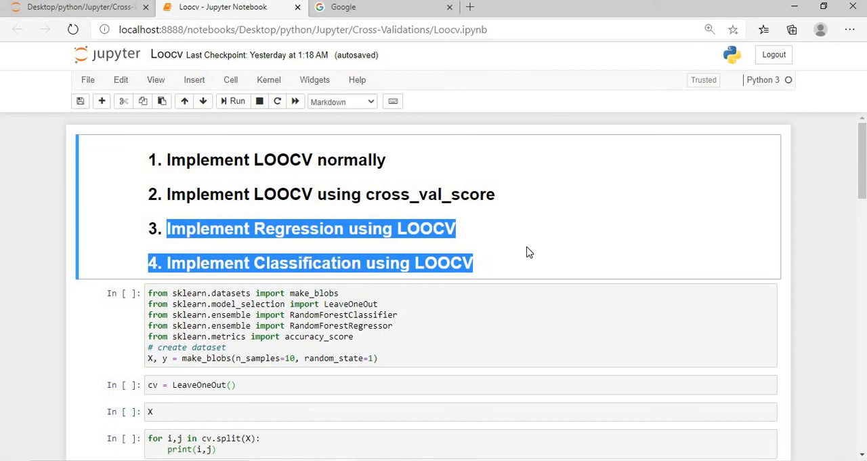
mouse_move(512, 320)
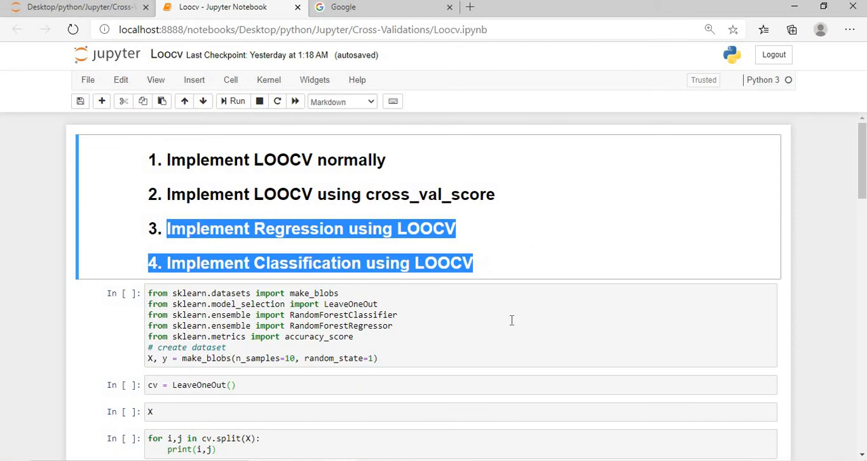
left_click(423, 309)
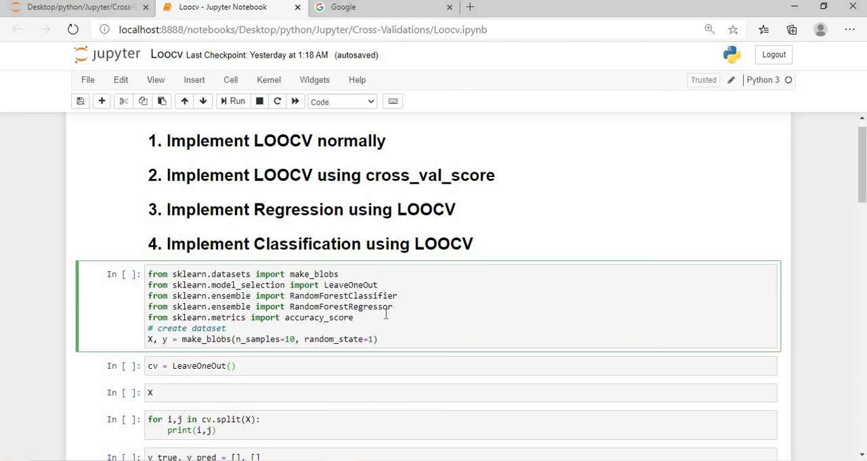
- Run the imports and LeaveOneOut cells, then display the labels y instead of X
left_click(236, 100)
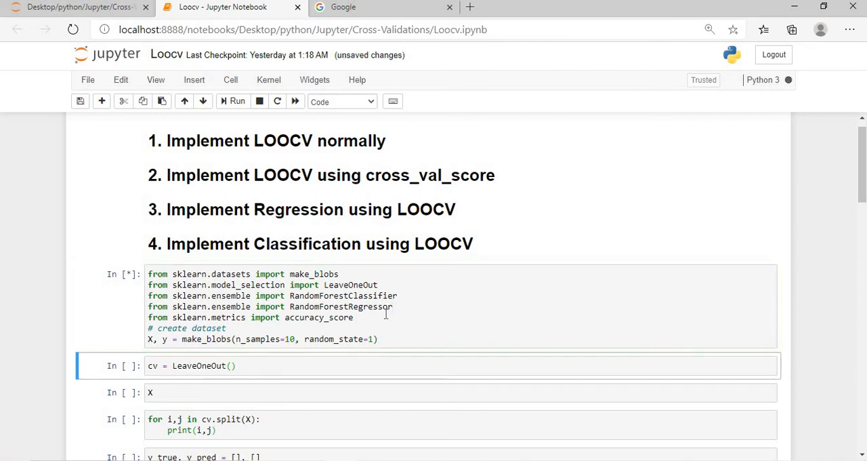
mouse_move(502, 264)
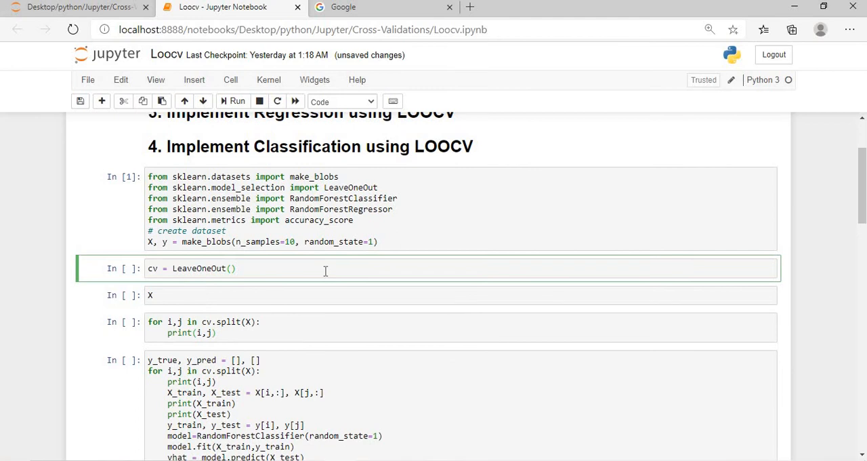
left_click(236, 100)
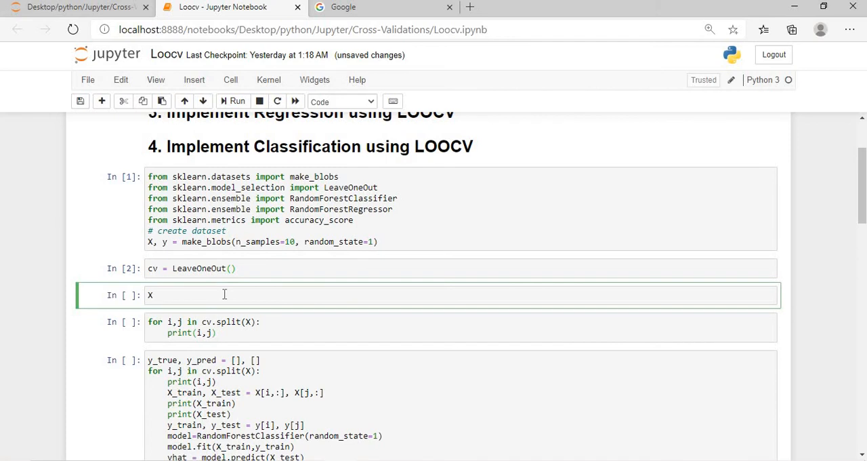
left_click(235, 100)
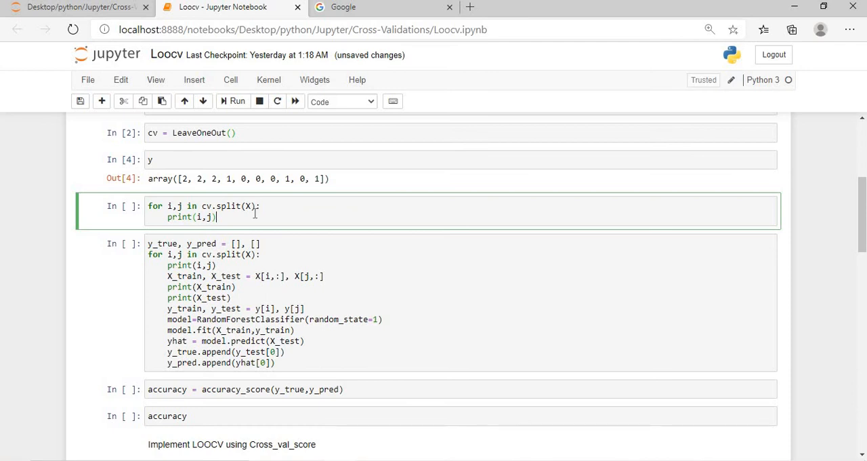
- Run the cv.split(X) loop printing all ten train/test index pairs and review them
left_click(236, 101)
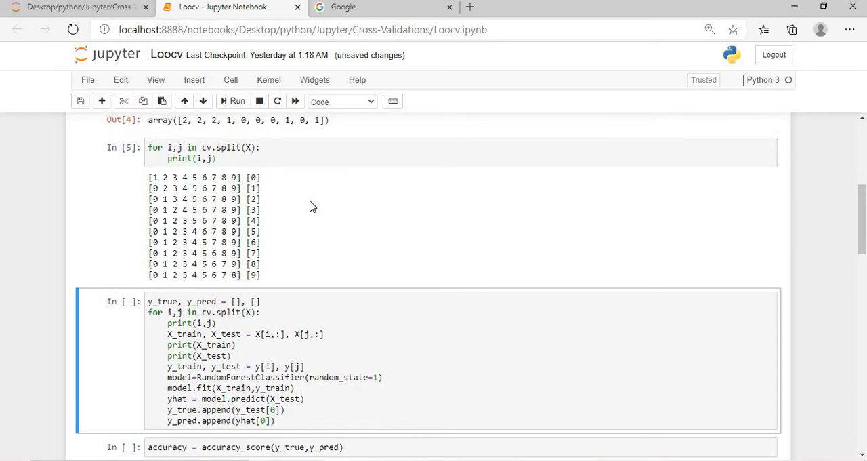
scroll("up", 3)
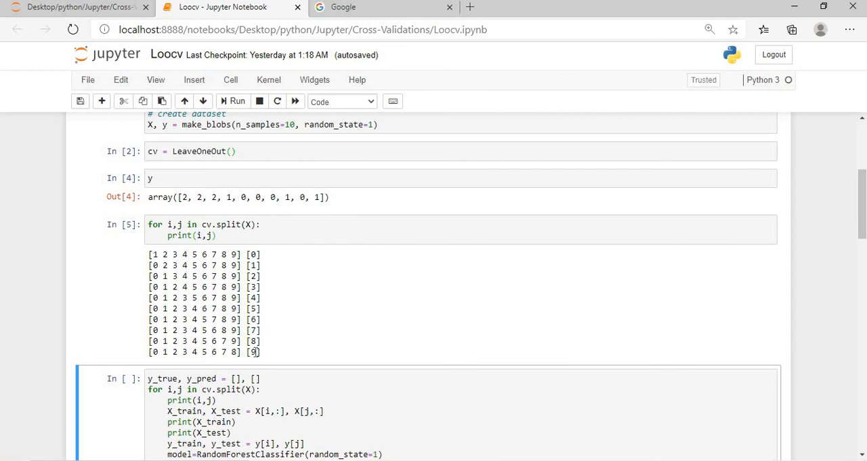
mouse_move(279, 354)
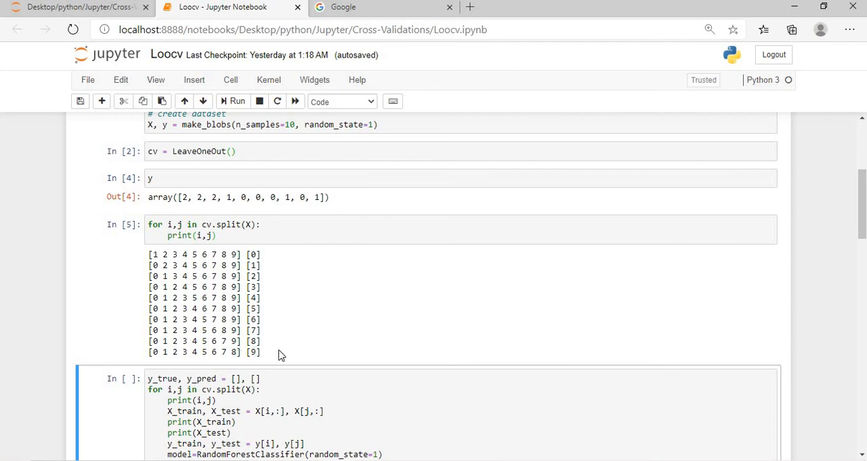
mouse_move(223, 351)
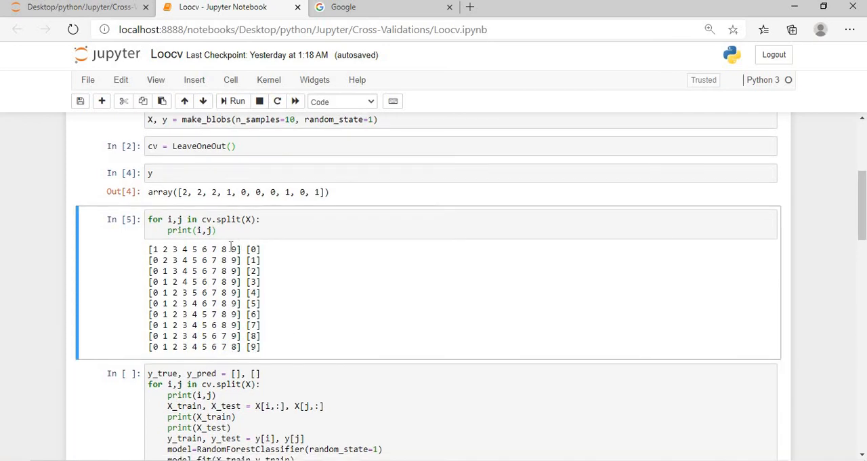
scroll("down", 3)
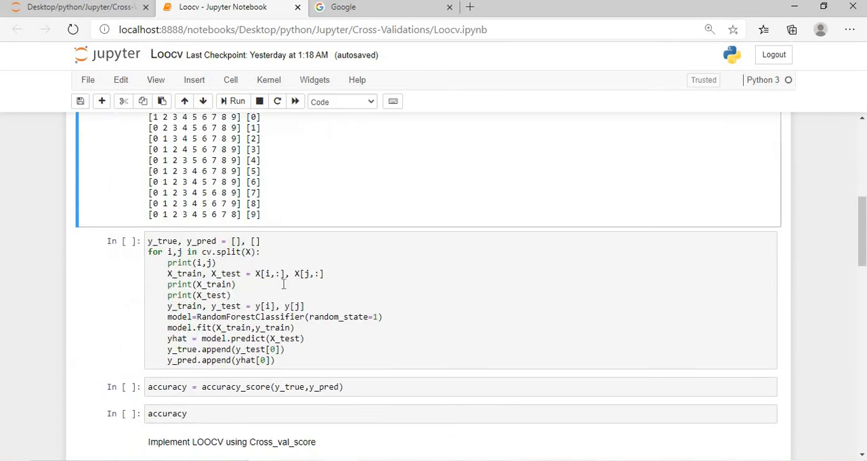
left_click(284, 294)
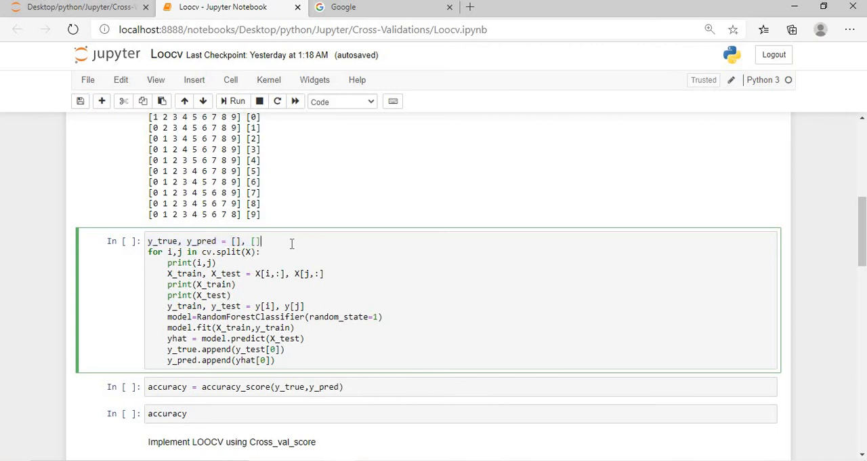
mouse_move(188, 263)
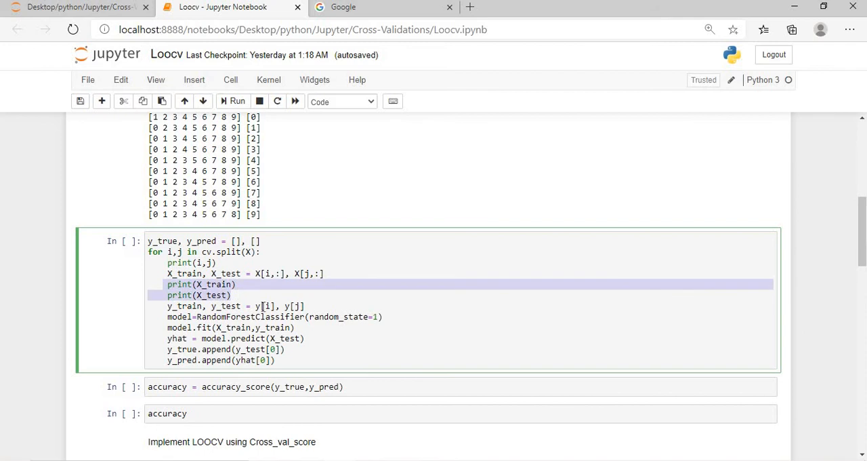
scroll("up", 3)
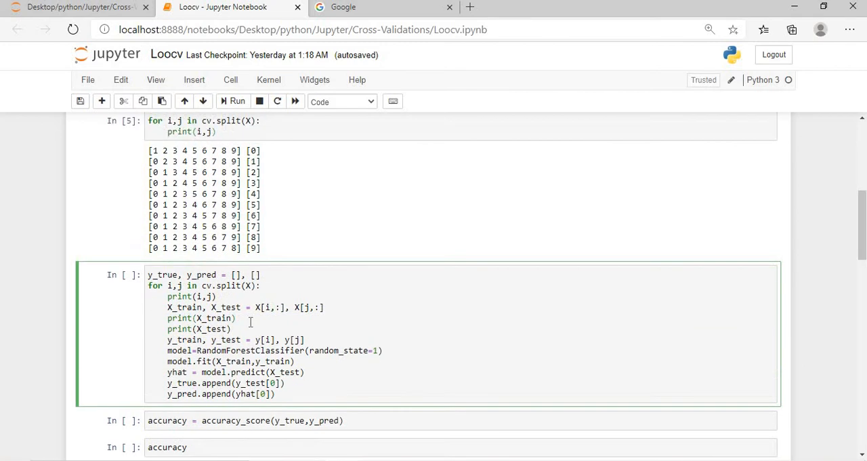
- Run the manual LOOCV training loop and scroll through each fold's printed data
left_click(233, 101)
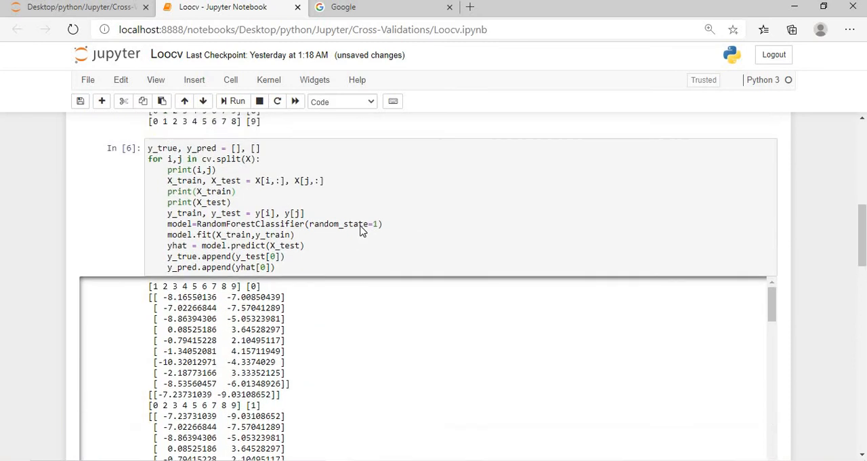
scroll("down", 3)
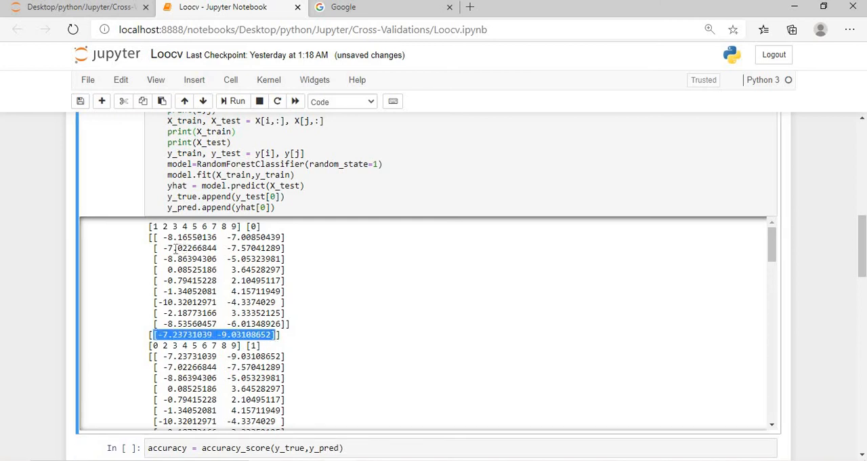
scroll("up", 3)
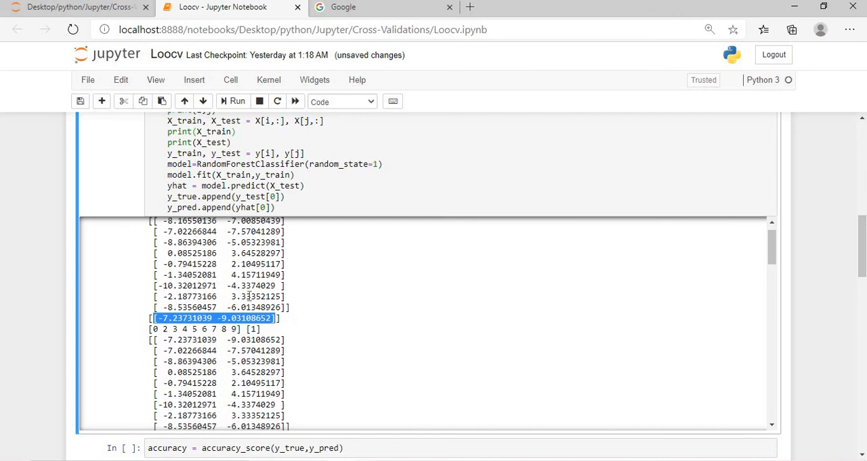
scroll("down", 3)
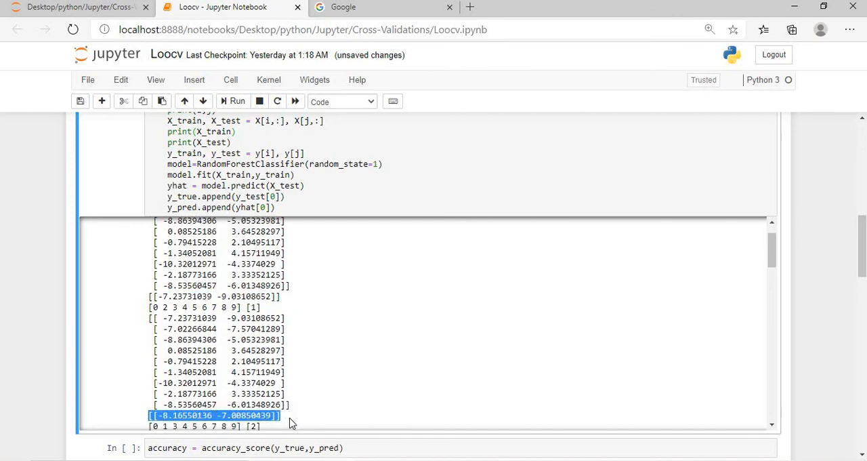
mouse_move(328, 355)
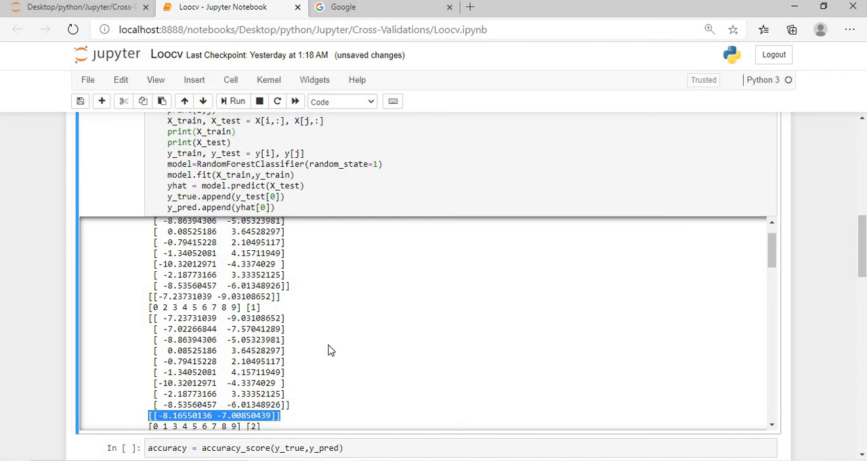
scroll("down", 3)
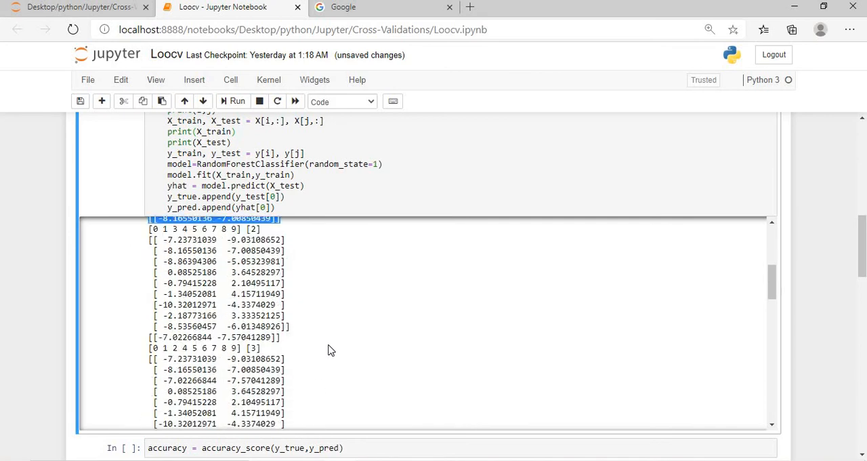
scroll("down", 3)
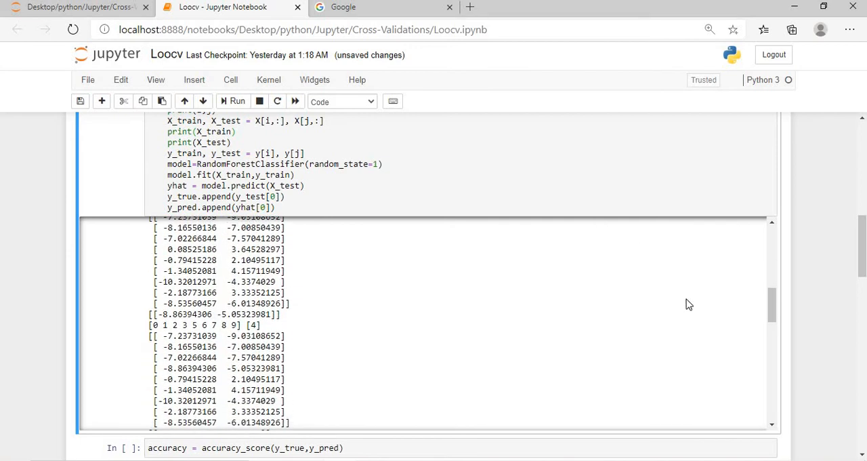
- Review the loop output again and compute accuracy_score(y_true, y_pred)
scroll("up", 3)
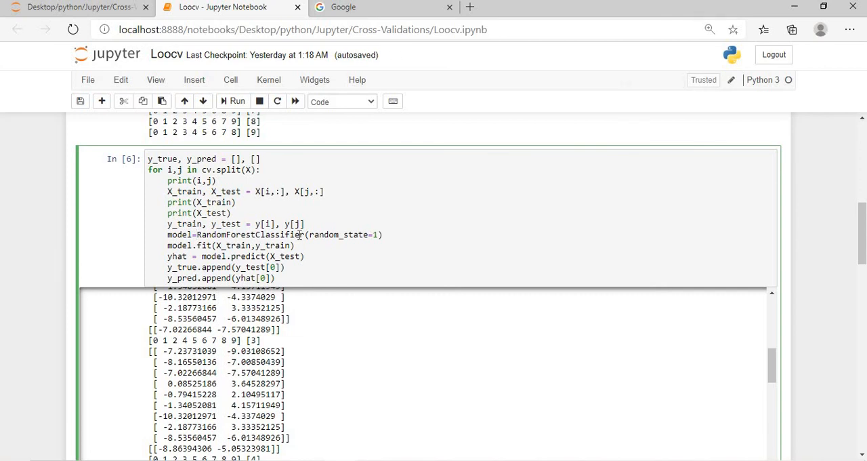
scroll("up", 3)
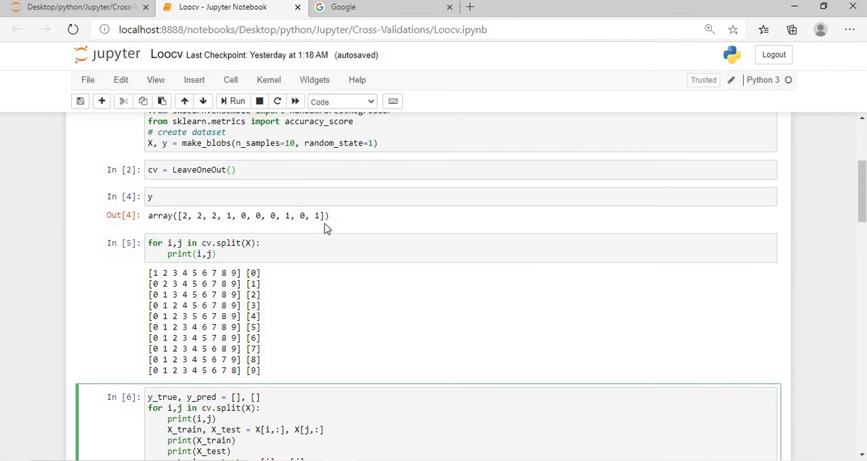
scroll("down", 3)
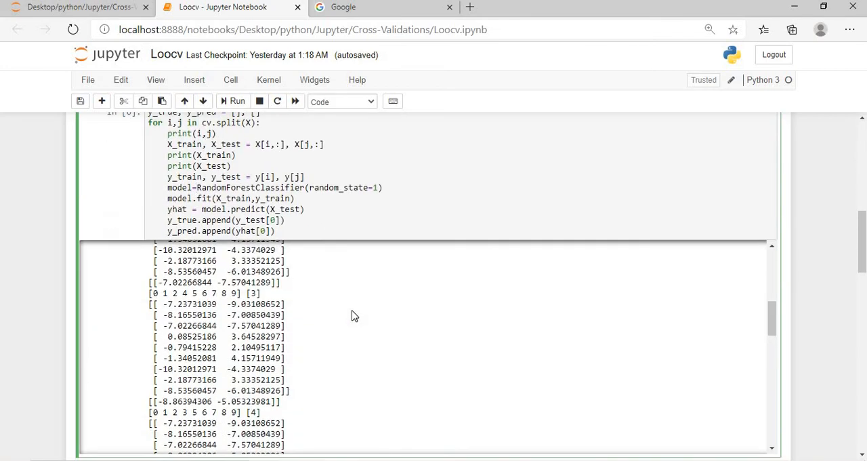
scroll("down", 3)
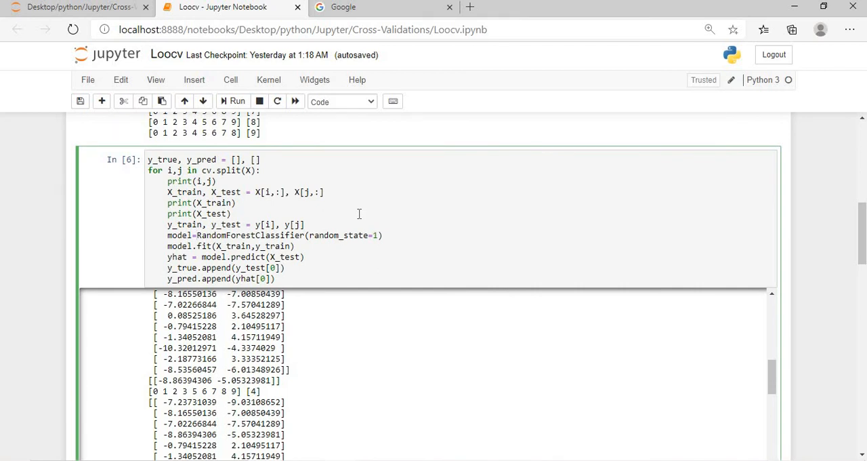
scroll("down", 3)
type("accuracy")
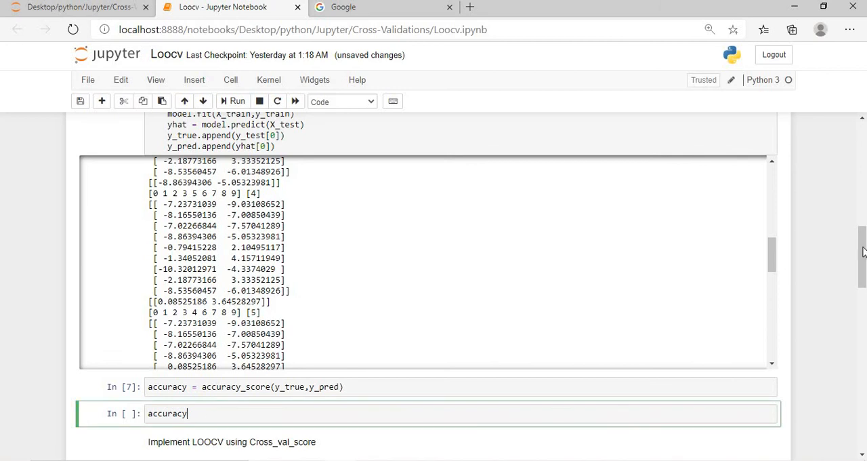
- Display the manual LOOCV accuracy of 0.9 and review the LeaveOneOut loop code above it
left_click(236, 100)
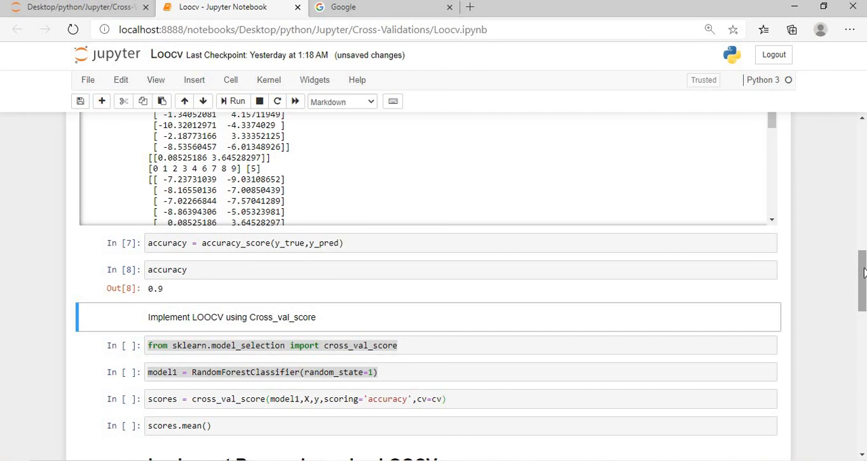
scroll("up", 3)
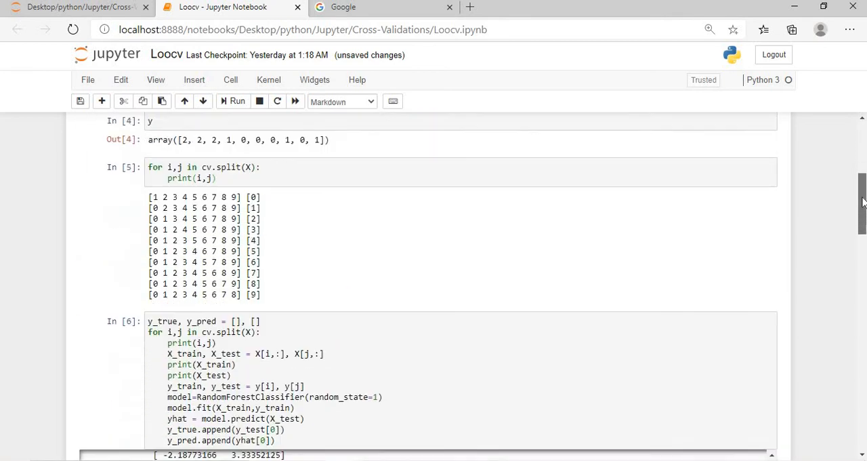
scroll("up", 3)
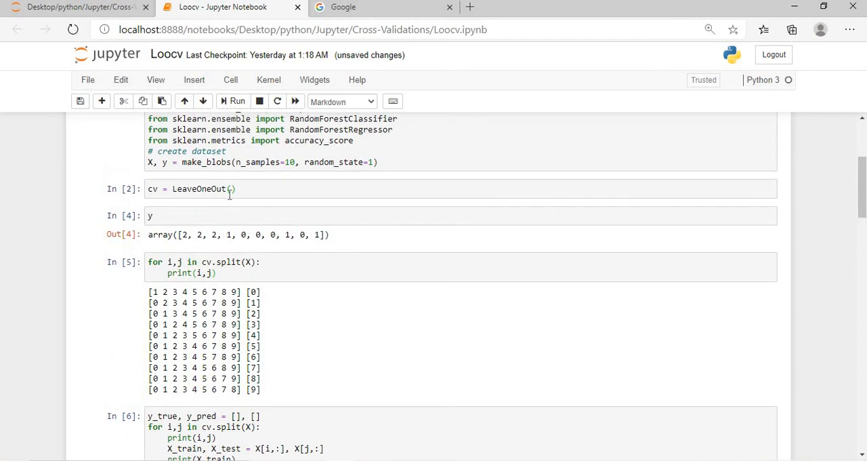
scroll("down", 3)
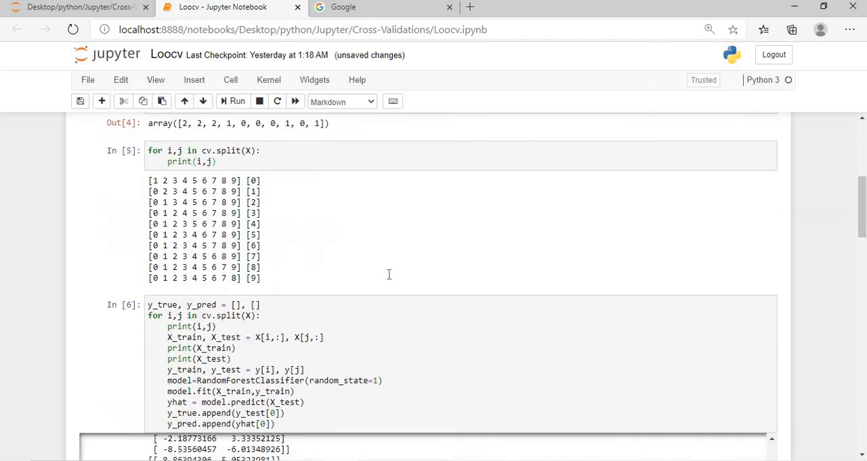
scroll("down", 3)
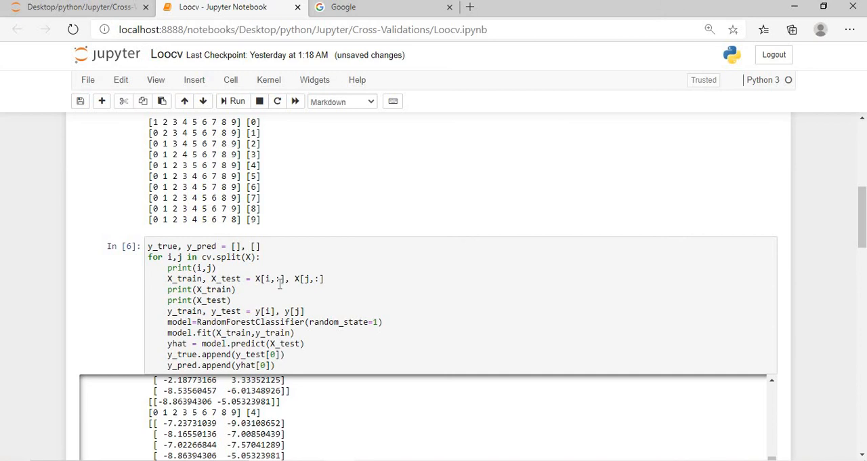
mouse_move(856, 214)
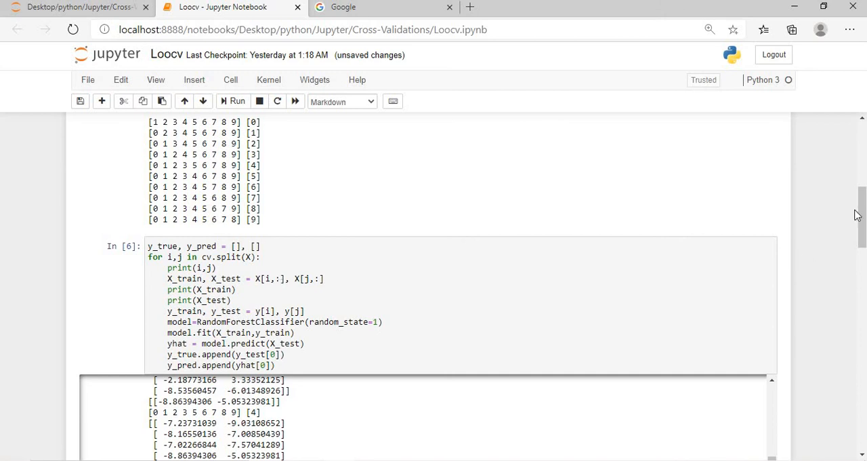
scroll("down", 3)
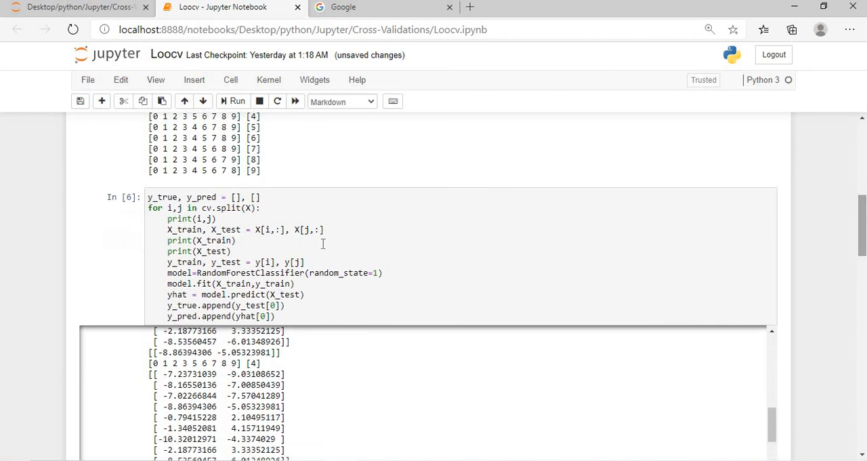
mouse_move(862, 228)
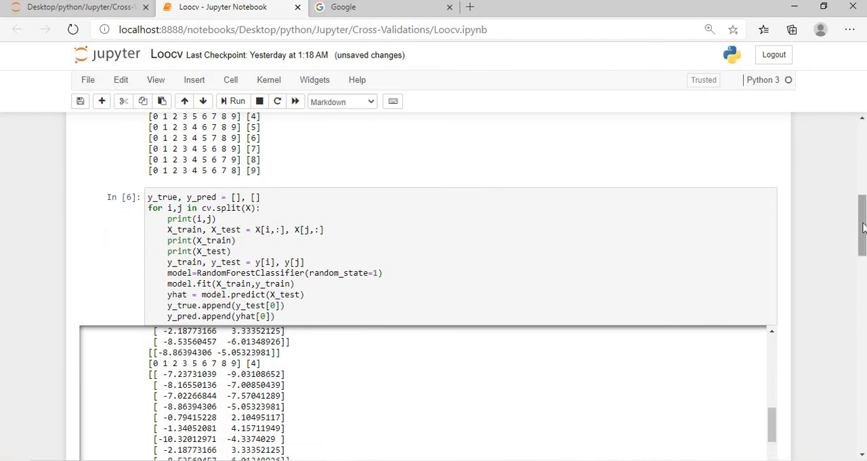
scroll("down", 3)
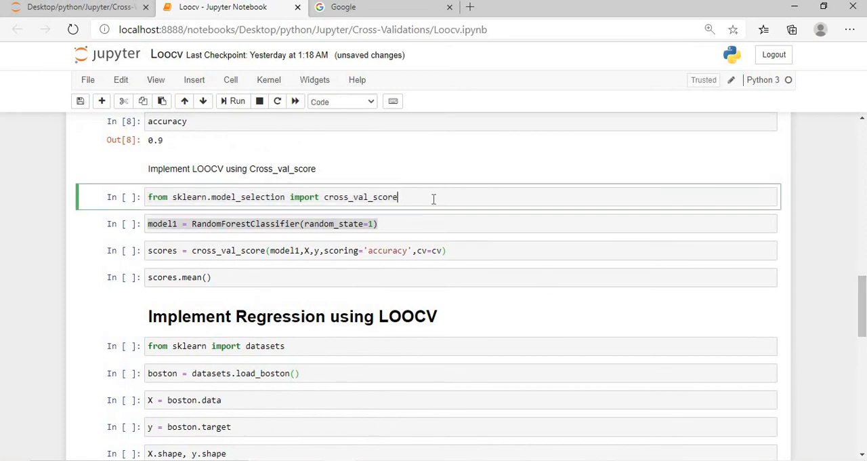
mouse_move(263, 182)
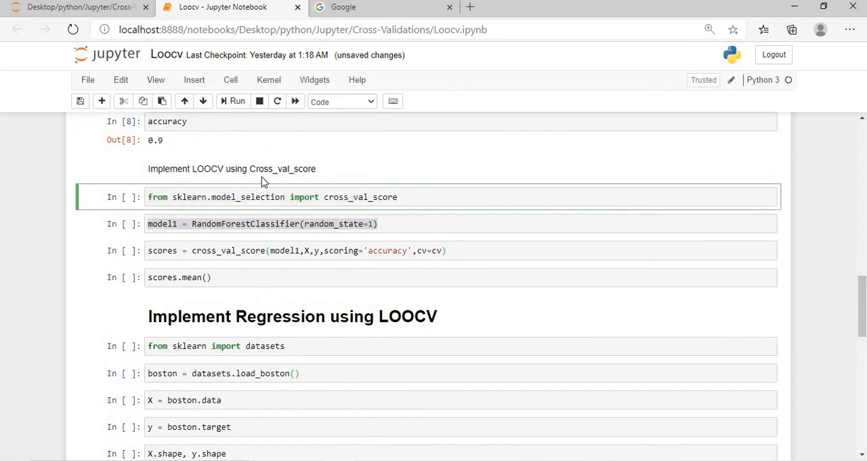
left_click(416, 197)
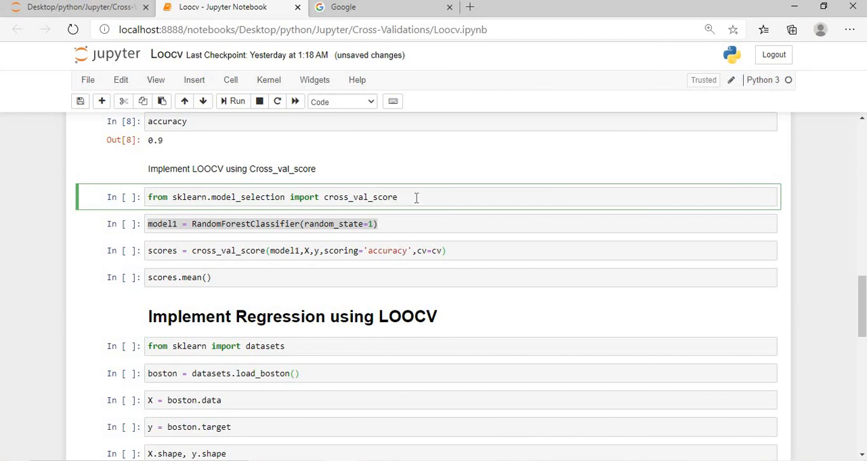
left_click(398, 197)
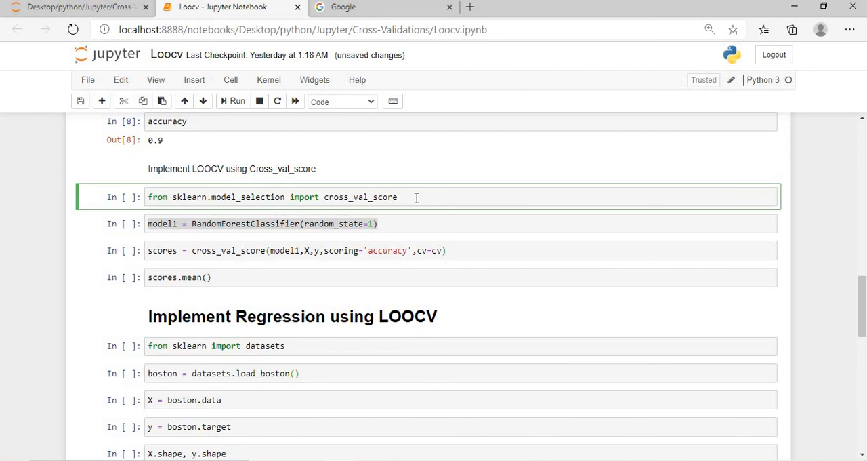
mouse_move(241, 204)
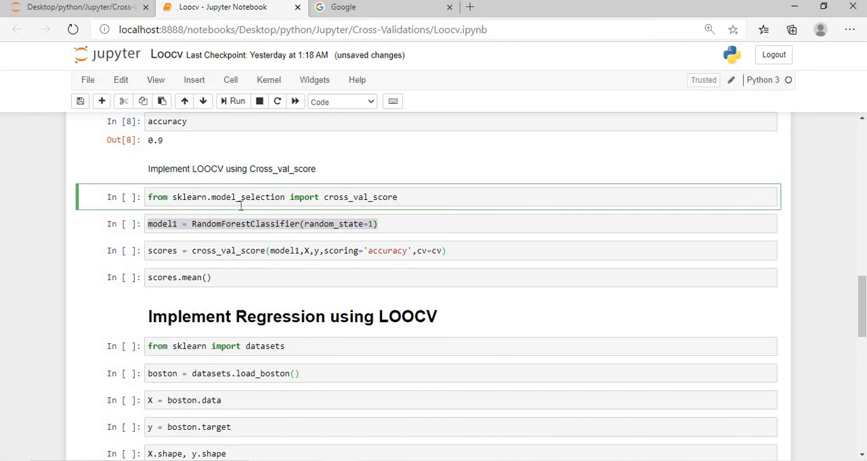
left_click(420, 197)
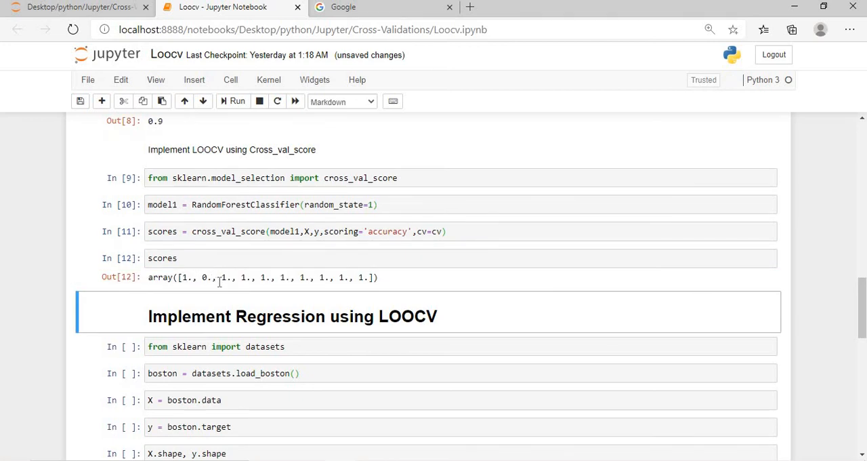
mouse_move(255, 280)
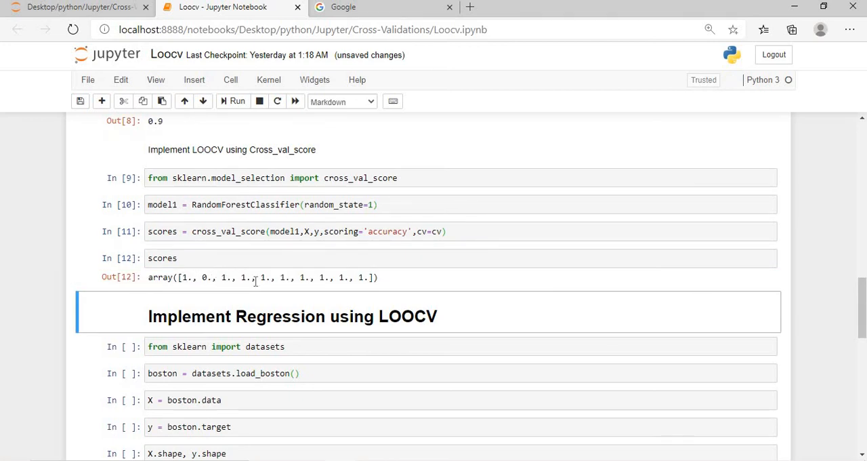
- Review the cross_val_score scores array and its mean of 0.9
scroll("up", 3)
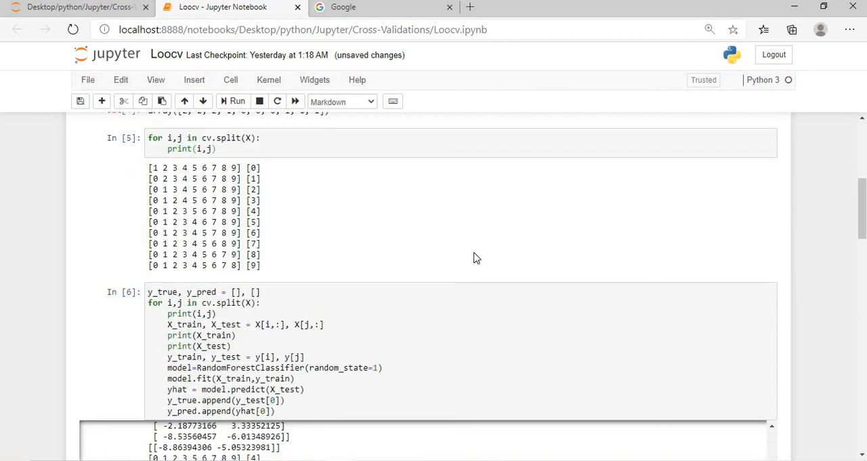
scroll("down", 3)
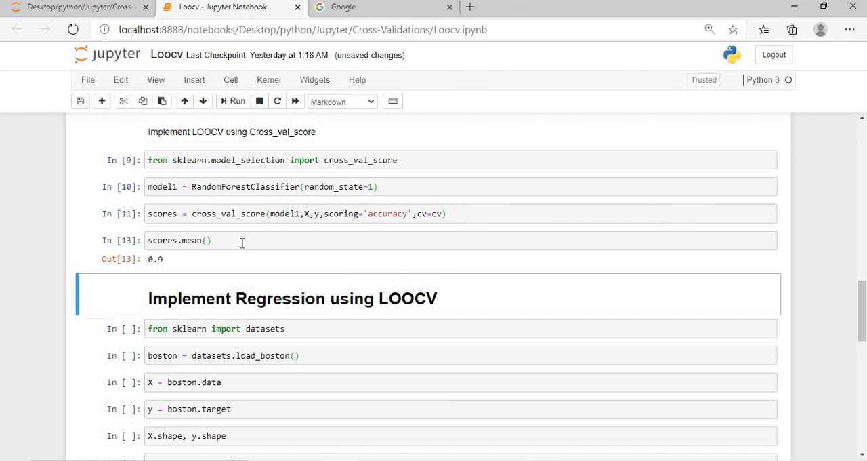
mouse_move(380, 276)
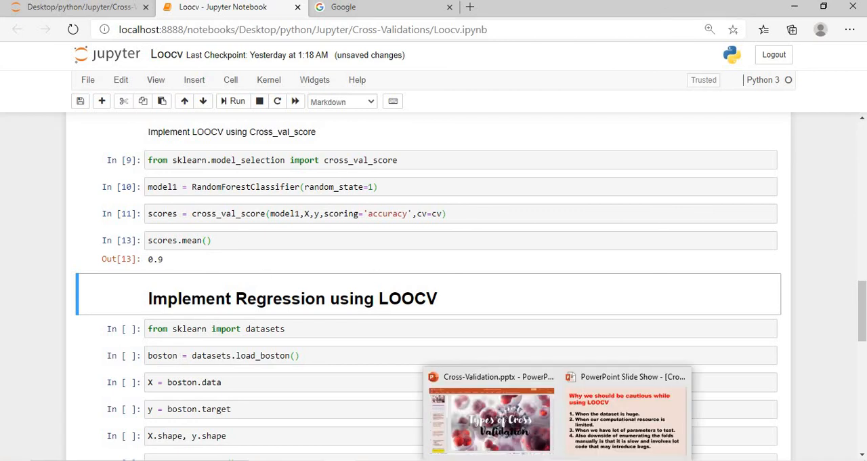
mouse_move(802, 254)
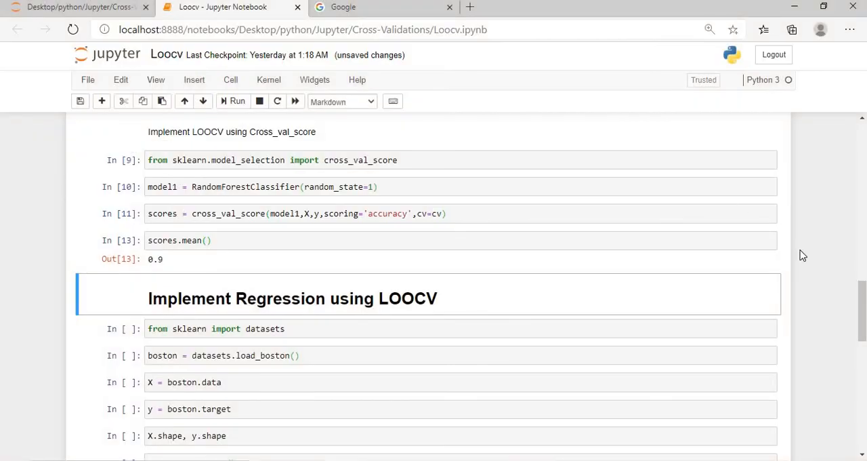